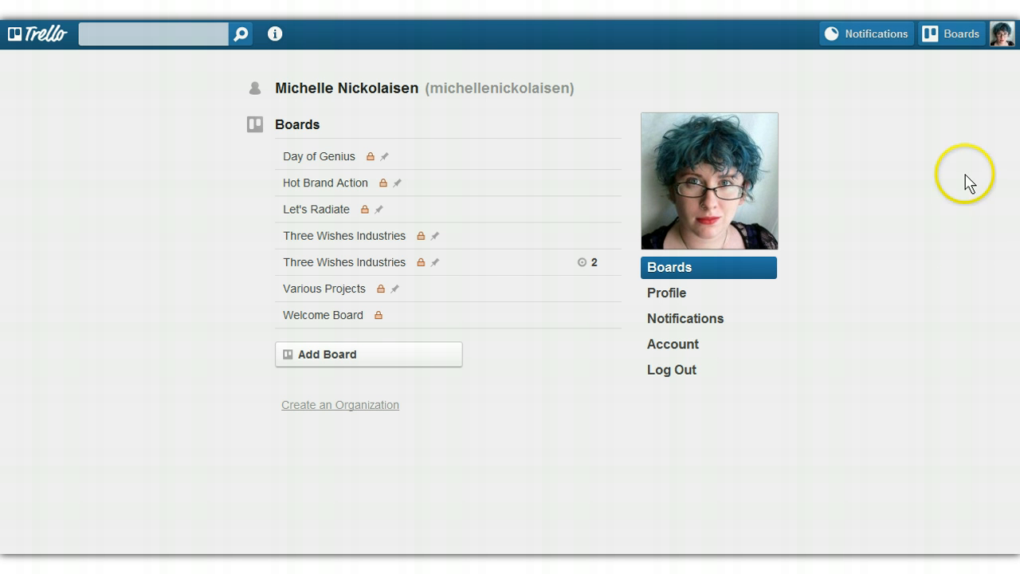
{"action": "mouse_move", "coordinate": [375, 151]}
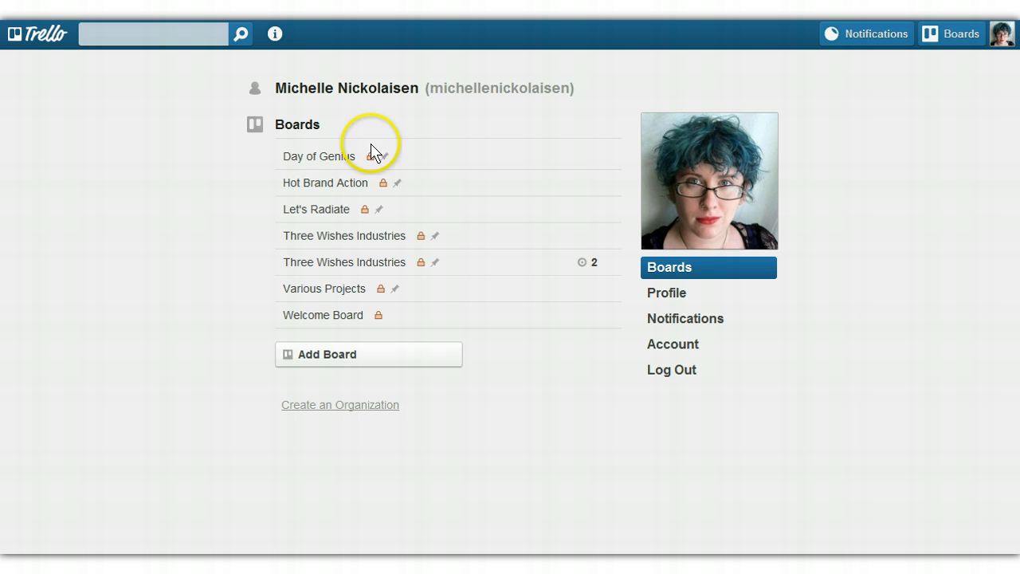
{"action": "mouse_move", "coordinate": [438, 145]}
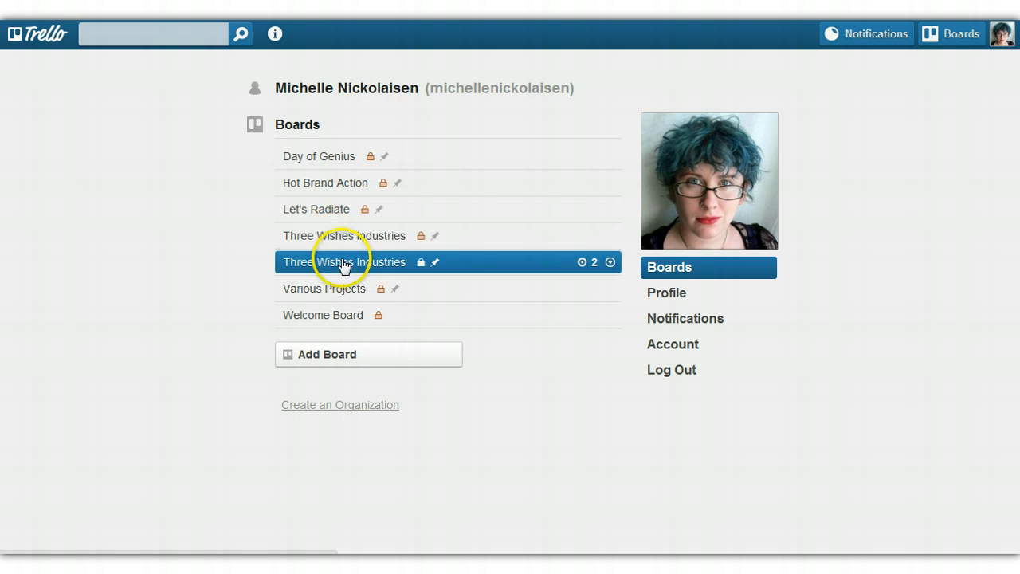
{"action": "mouse_move", "coordinate": [344, 289]}
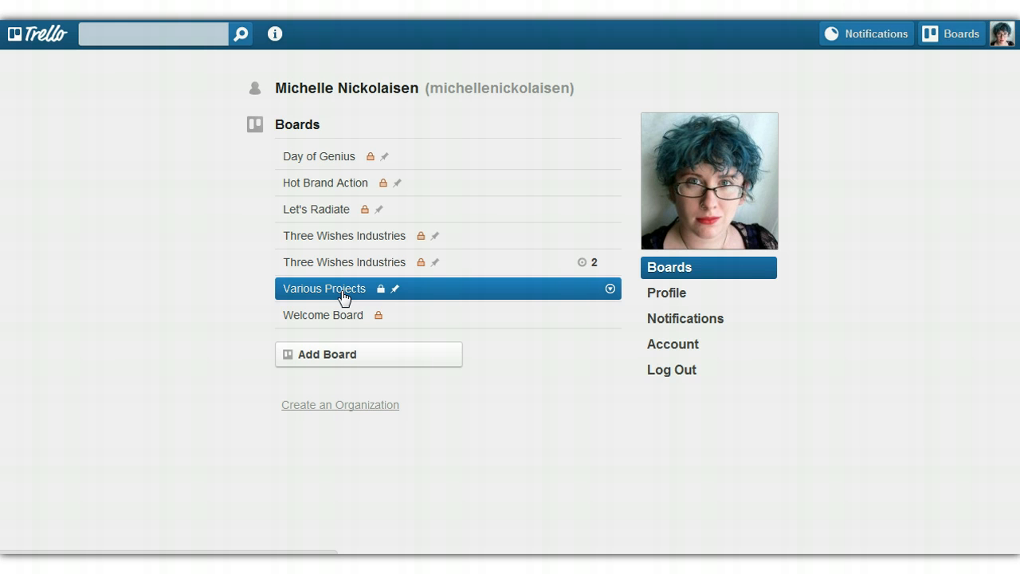
Select Various Projects from the seven boards listed on the profile page
{"action": "left_click", "coordinate": [323, 287]}
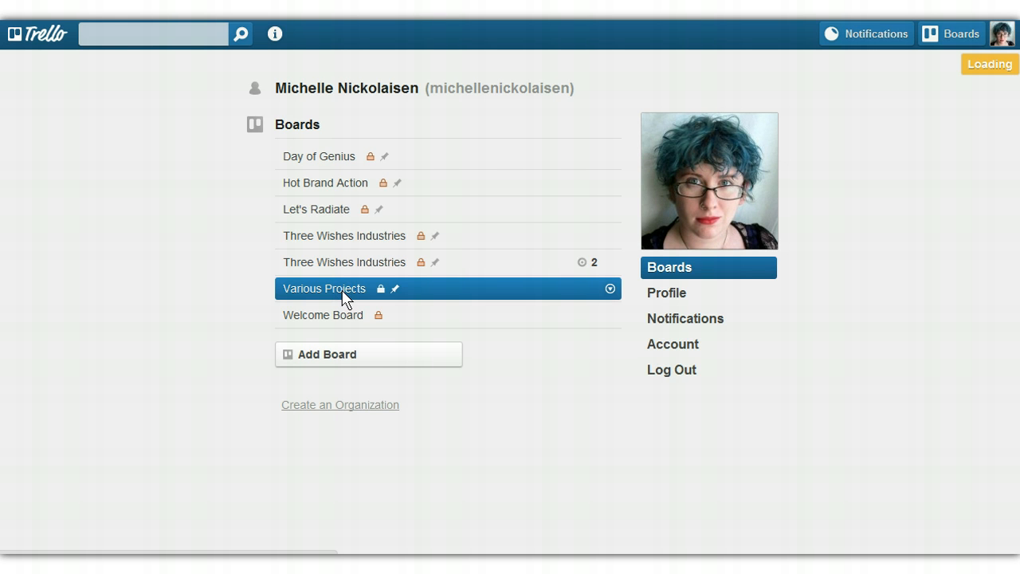
Load the Various Projects board showing its five lists, members and recent activity
{"action": "left_click", "coordinate": [323, 287]}
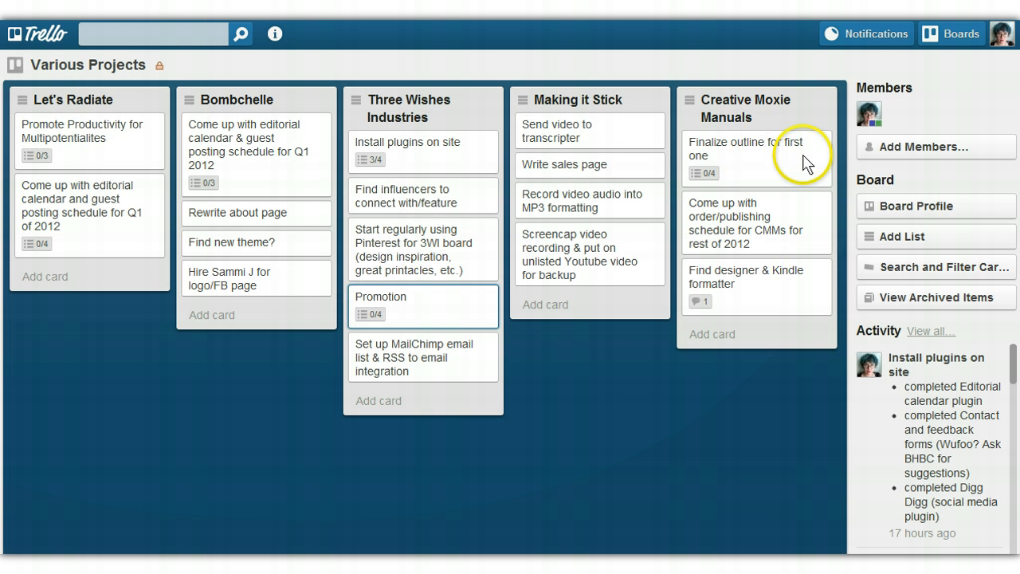
{"action": "mouse_move", "coordinate": [465, 357]}
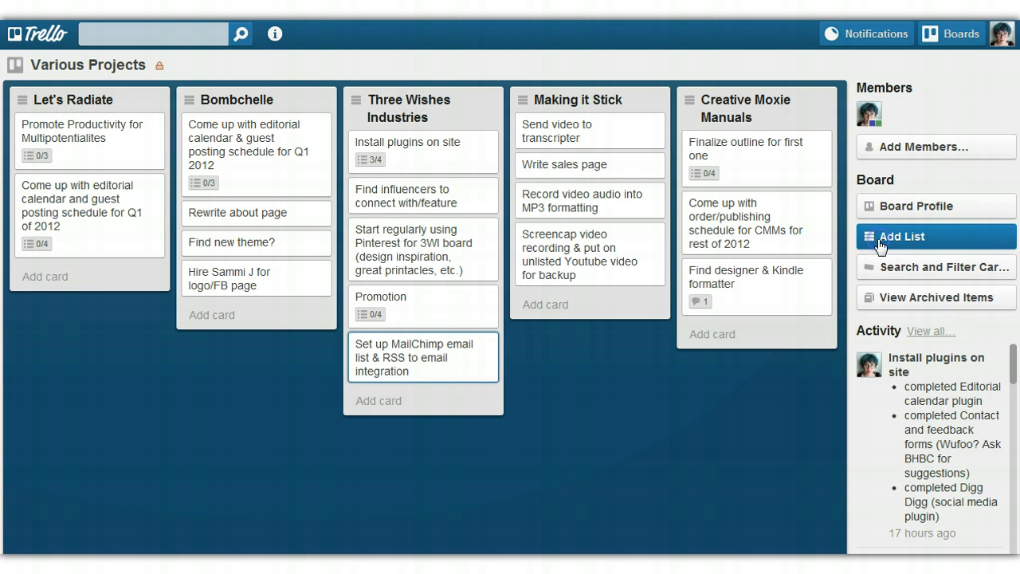
Add a sixth list named 'New Project' to the board from the sidebar
{"action": "left_click", "coordinate": [902, 236]}
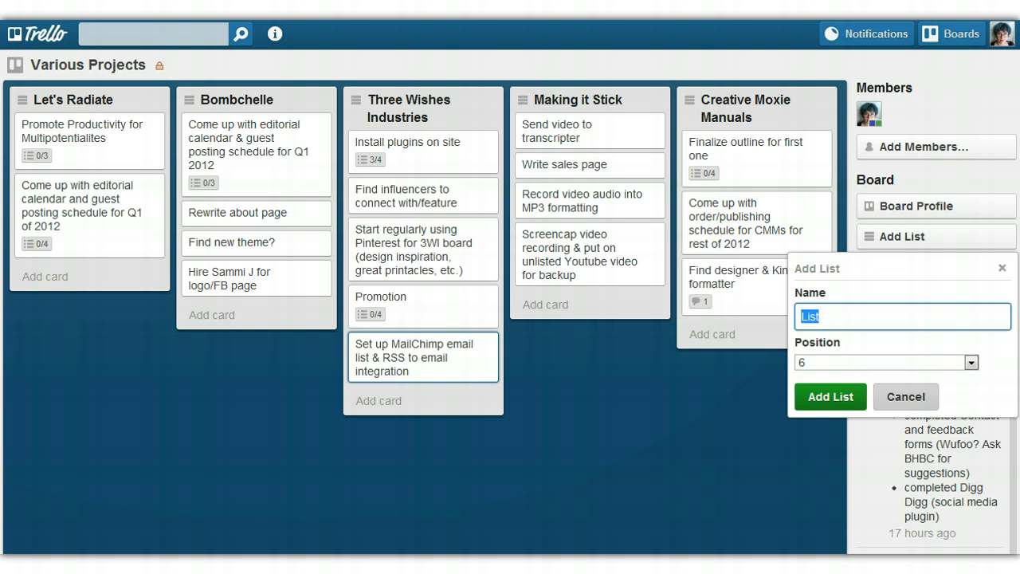
{"action": "type", "text": "New Project"}
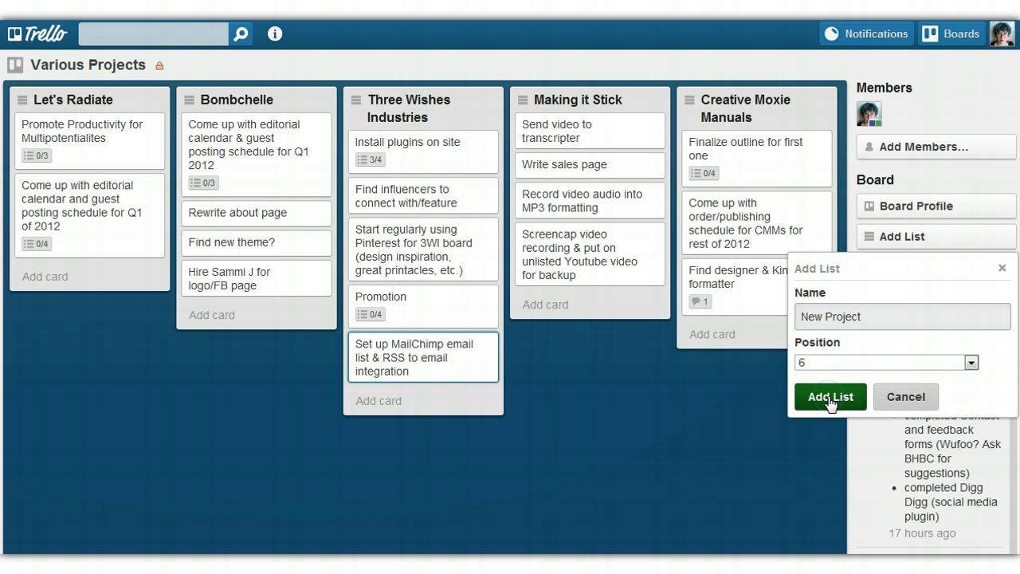
{"action": "left_click", "coordinate": [905, 396]}
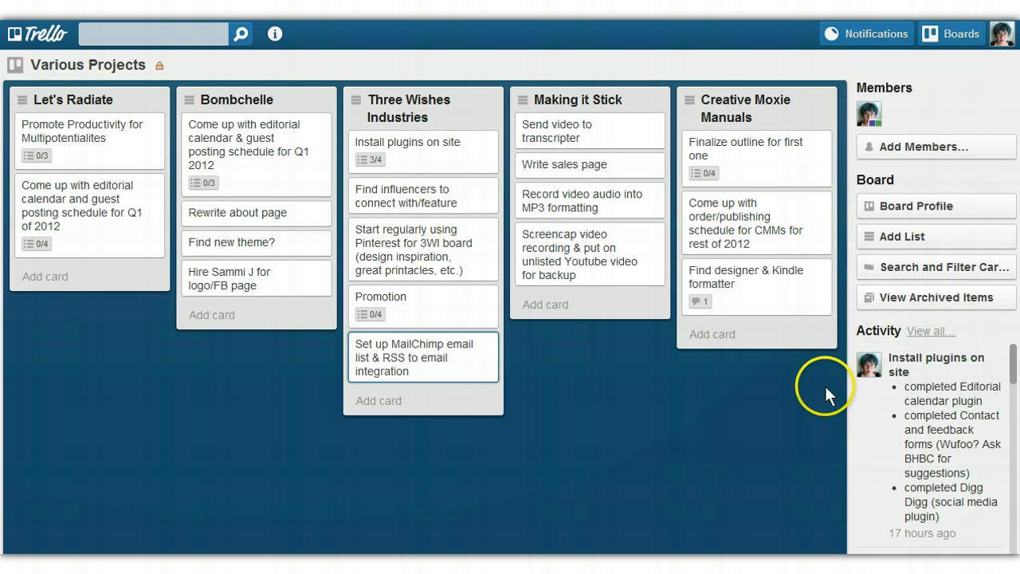
{"action": "mouse_move", "coordinate": [800, 226]}
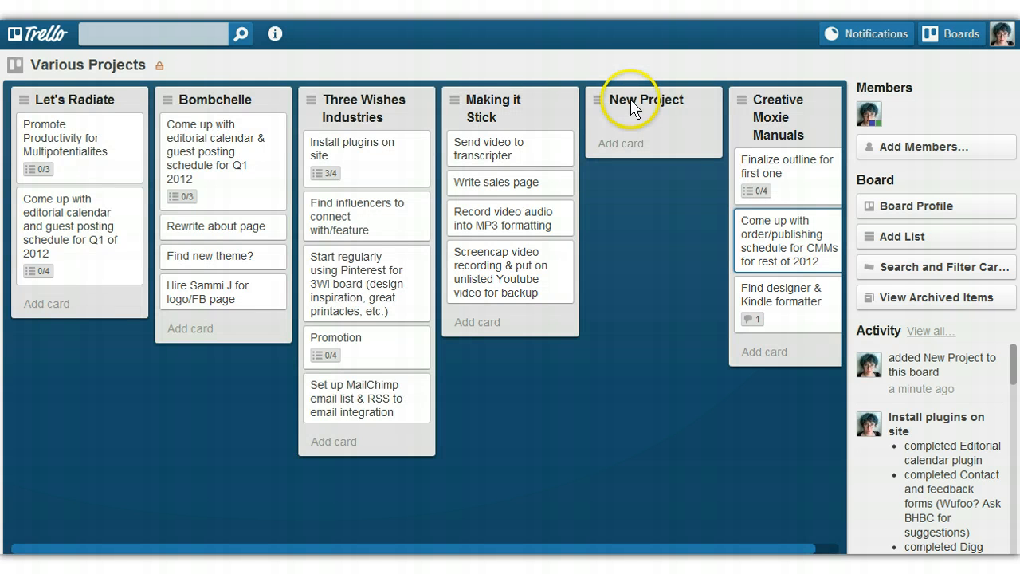
Archive the New Project list via its menu, leaving the original five lists
{"action": "left_click", "coordinate": [708, 99]}
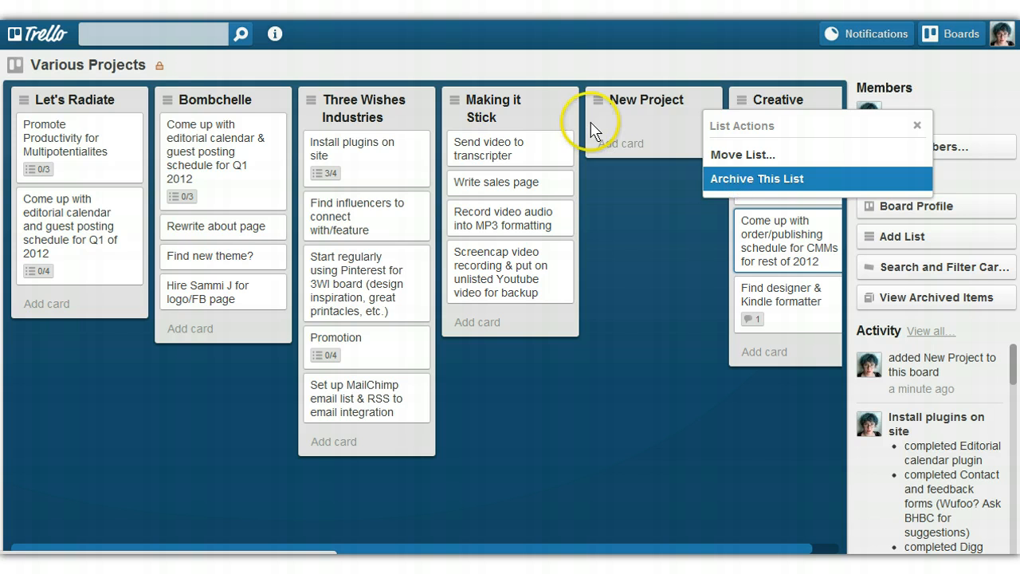
{"action": "left_click", "coordinate": [756, 179]}
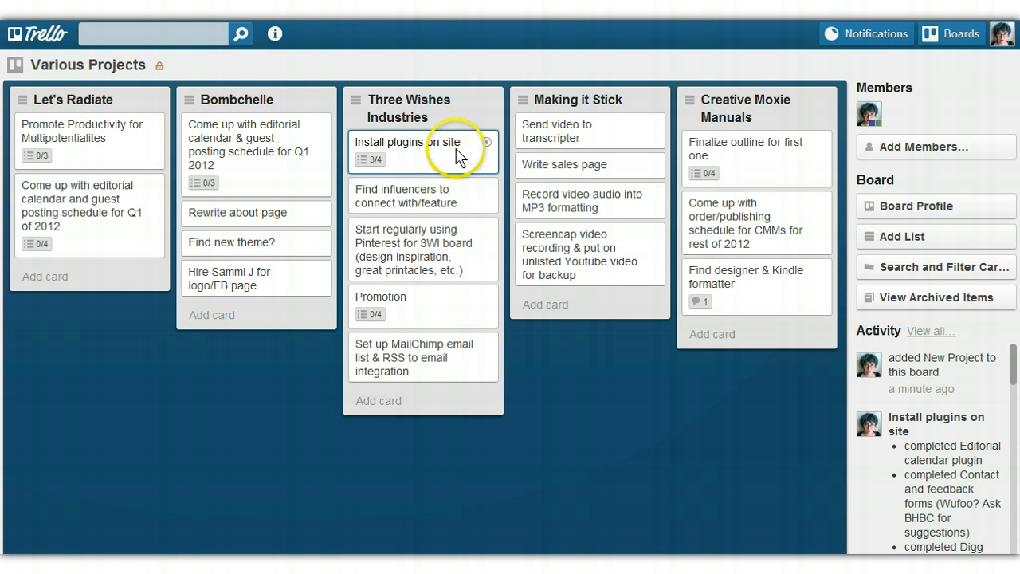
Set the Install plugins on site card's due date to 02/02/2012 12:00 PM and return to the board
{"action": "left_click", "coordinate": [408, 140]}
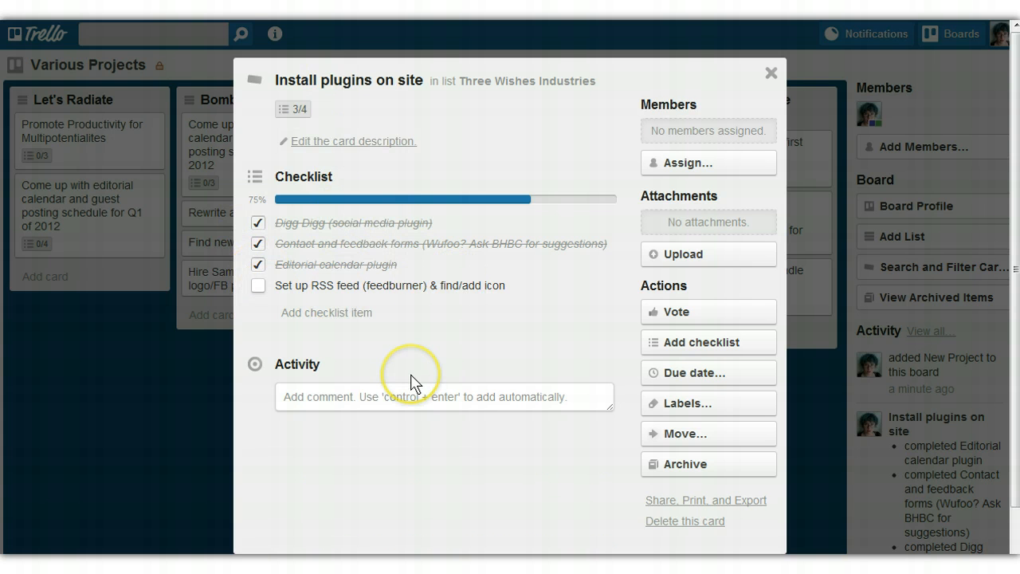
{"action": "mouse_move", "coordinate": [707, 373]}
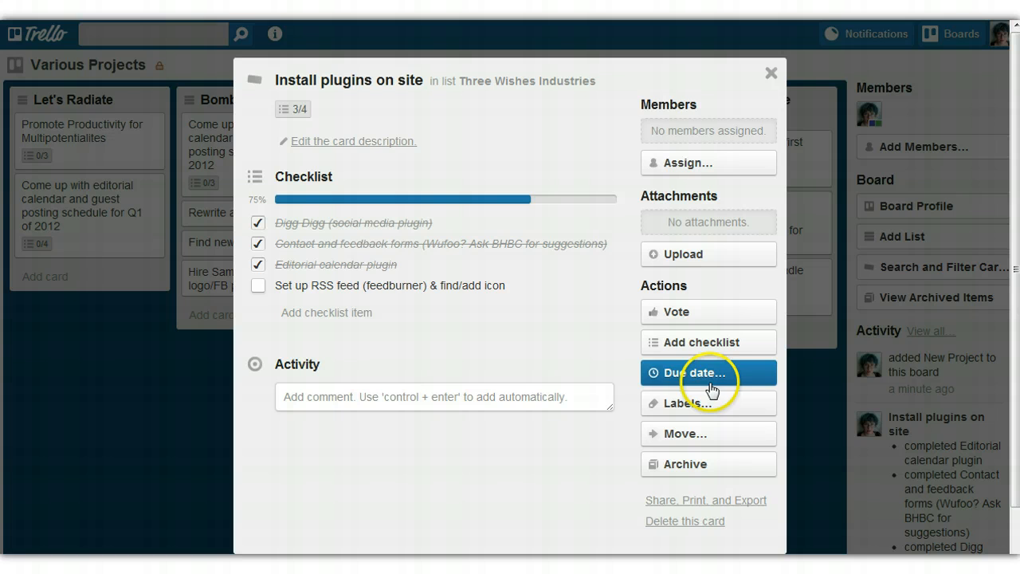
{"action": "mouse_move", "coordinate": [673, 402]}
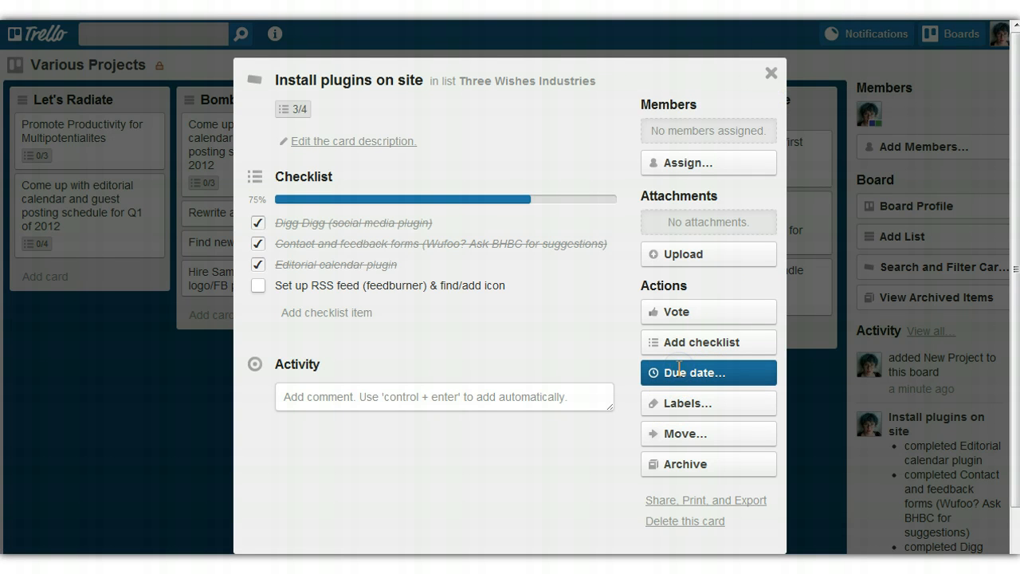
{"action": "left_click", "coordinate": [708, 373]}
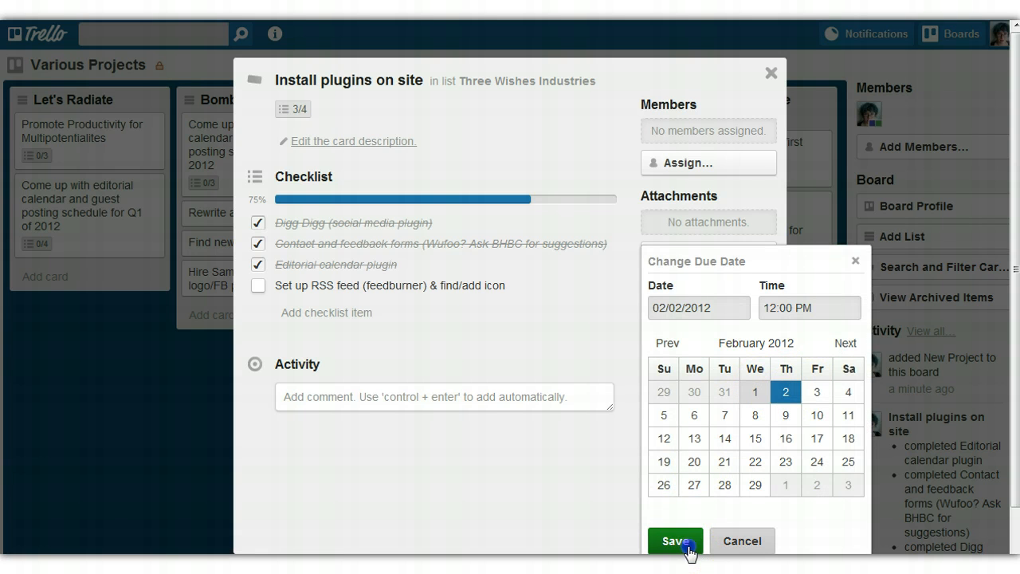
{"action": "left_click", "coordinate": [676, 540]}
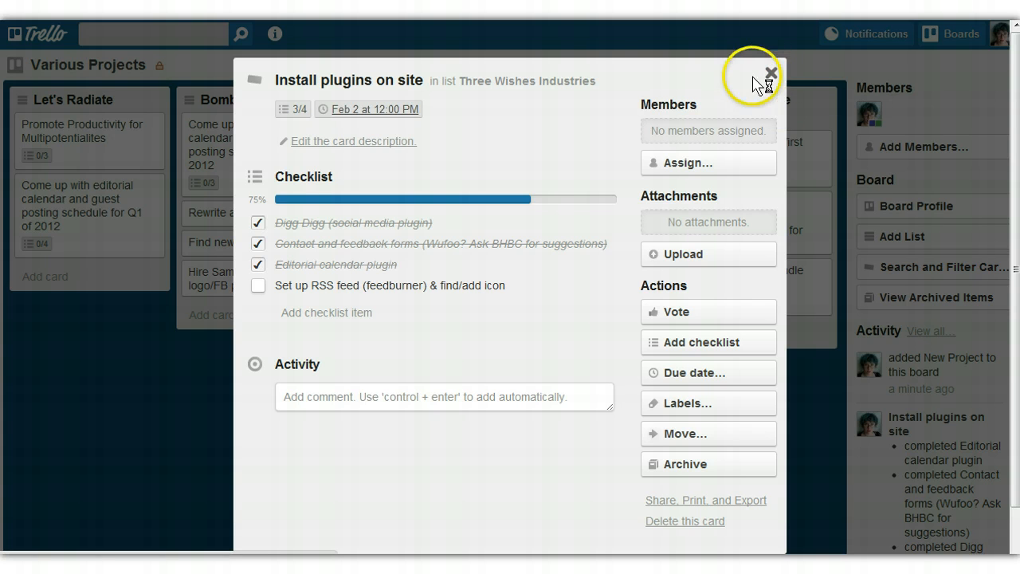
{"action": "left_click", "coordinate": [770, 73]}
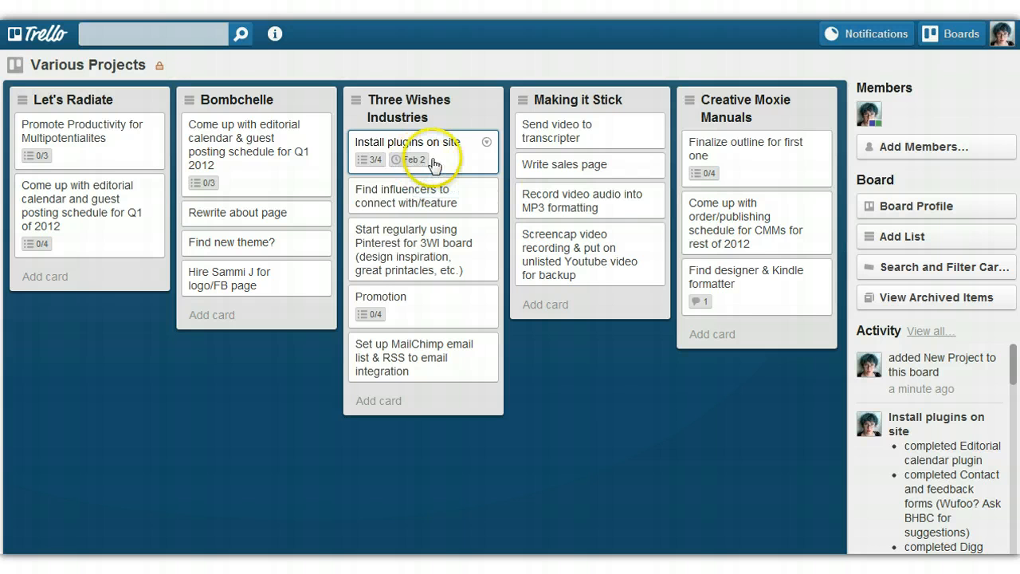
{"action": "mouse_move", "coordinate": [487, 172]}
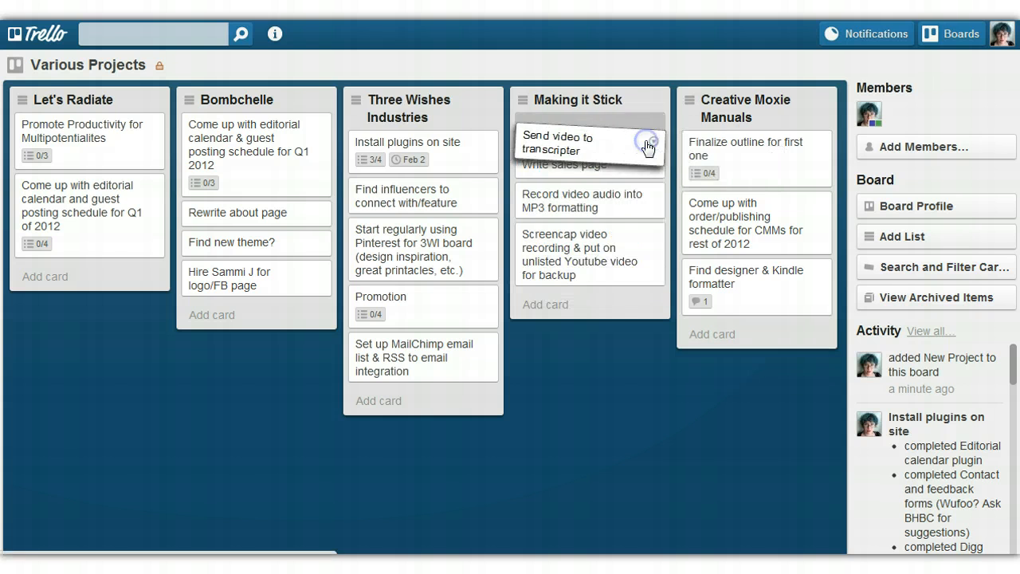
Switch from Various Projects to the Three Wishes Industries team board marked with 4 via the Boards menu
{"action": "left_click", "coordinate": [649, 144]}
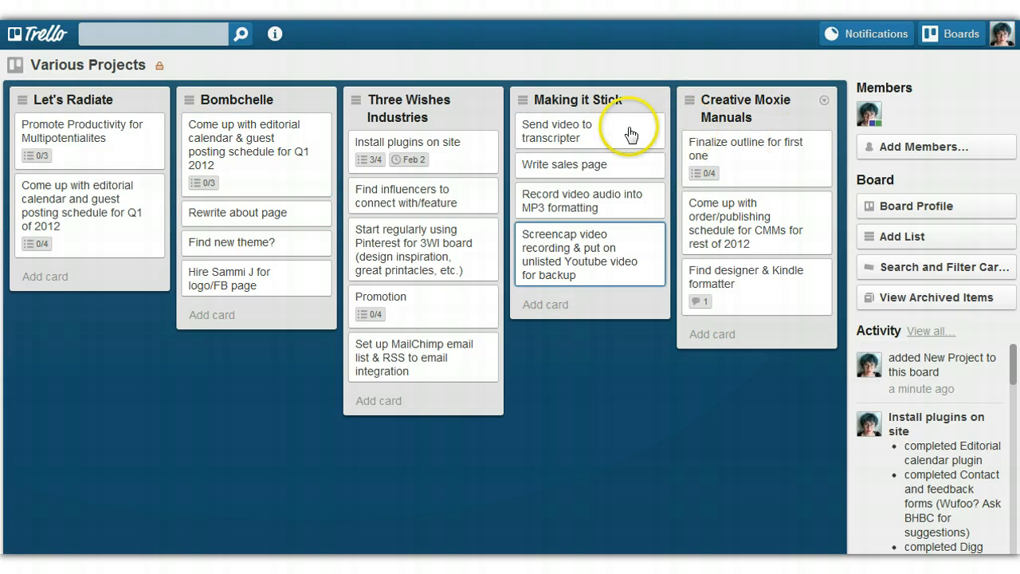
{"action": "mouse_move", "coordinate": [86, 159]}
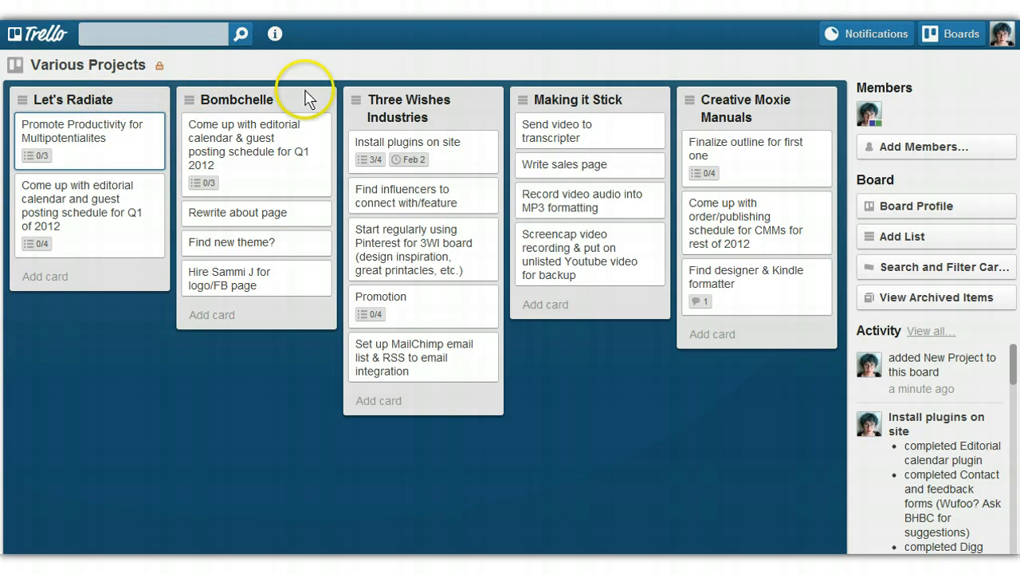
{"action": "mouse_move", "coordinate": [172, 120]}
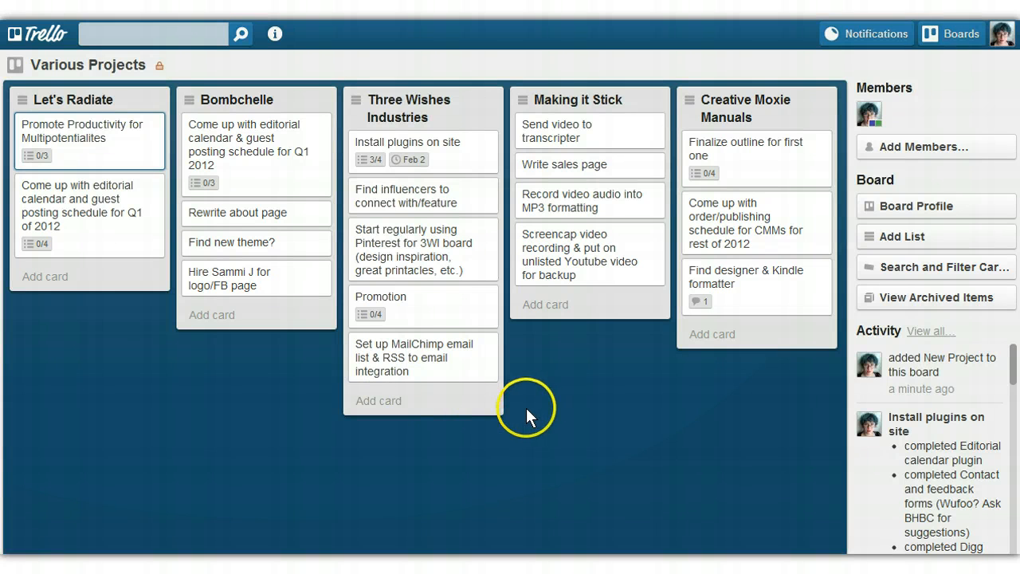
{"action": "mouse_move", "coordinate": [599, 418]}
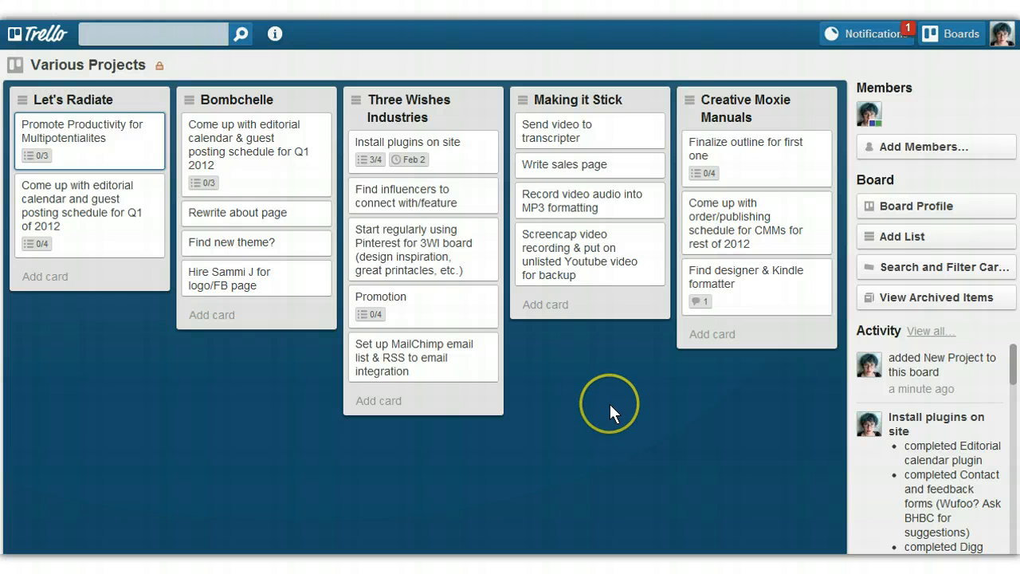
{"action": "mouse_move", "coordinate": [702, 335]}
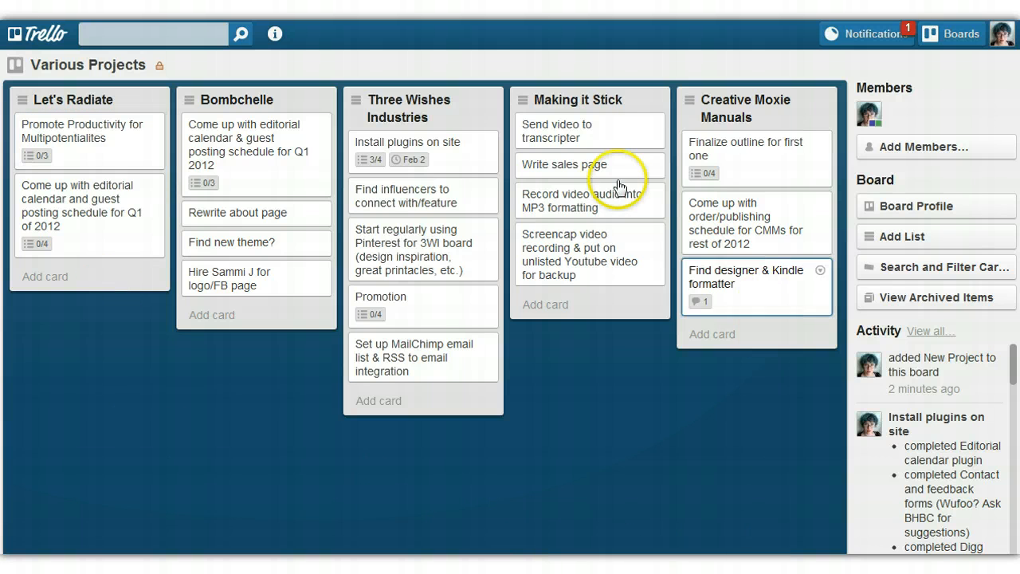
{"action": "mouse_move", "coordinate": [720, 475]}
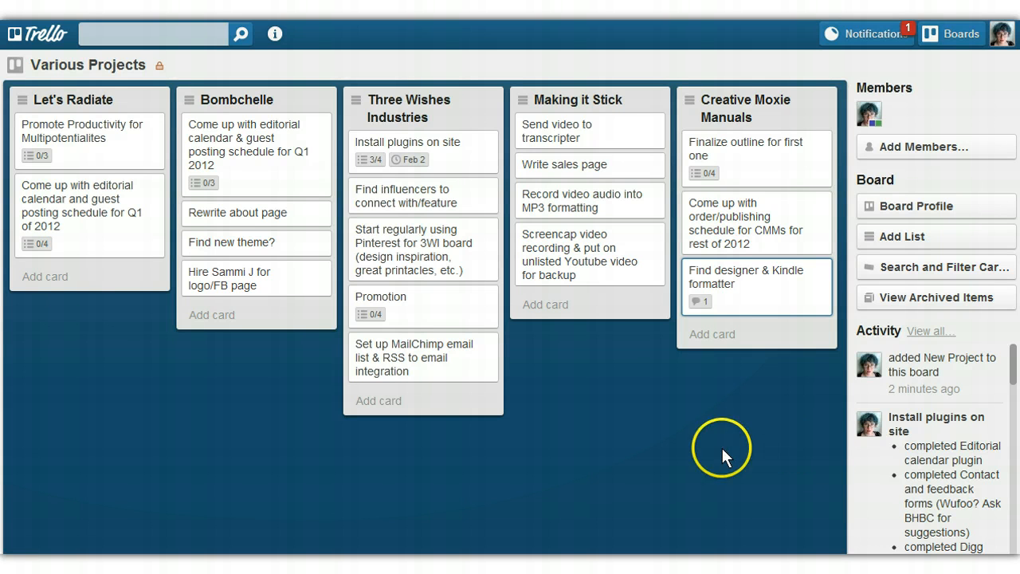
{"action": "mouse_move", "coordinate": [661, 407]}
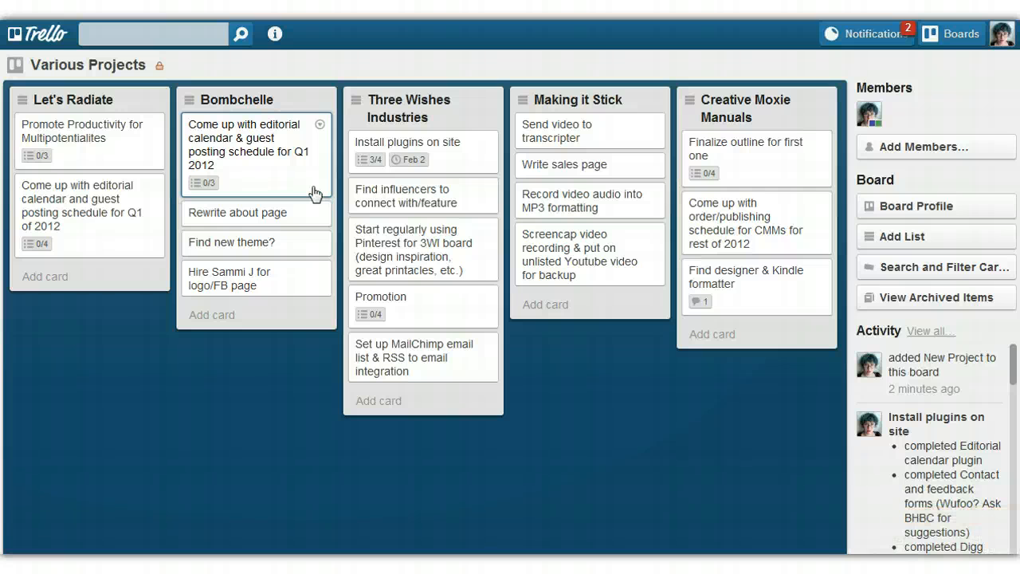
{"action": "left_click", "coordinate": [953, 34]}
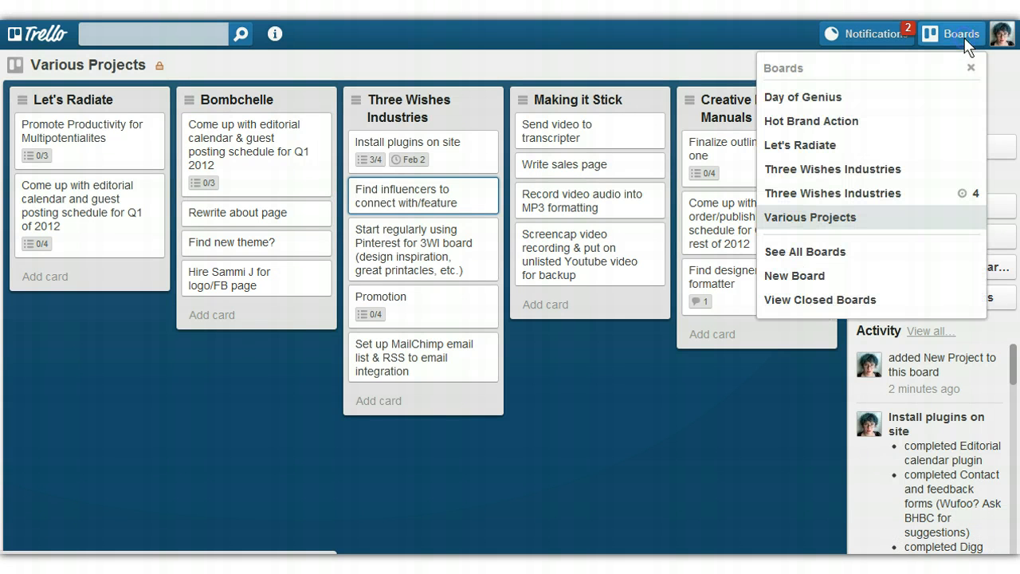
{"action": "mouse_move", "coordinate": [859, 193]}
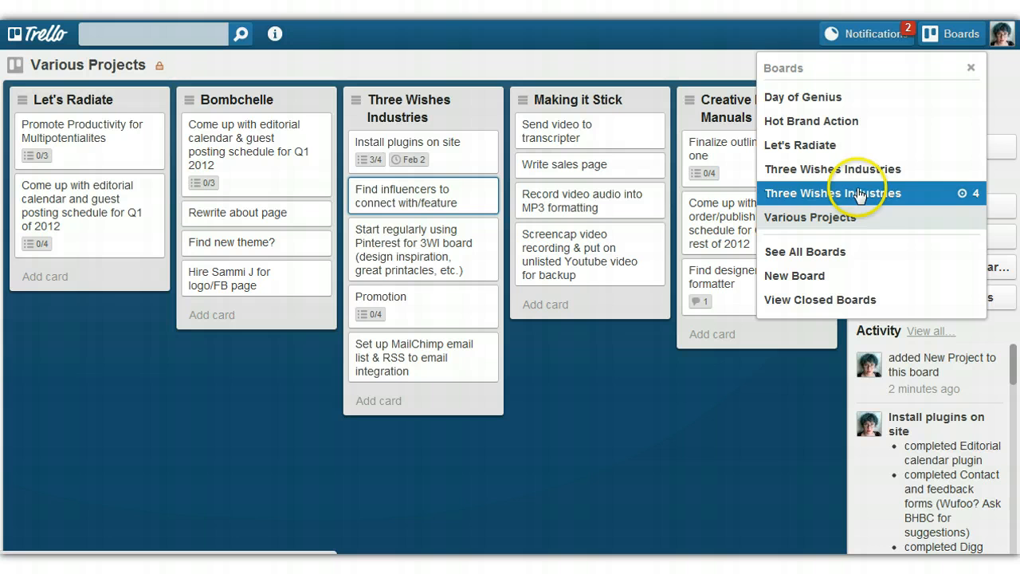
{"action": "left_click", "coordinate": [831, 193]}
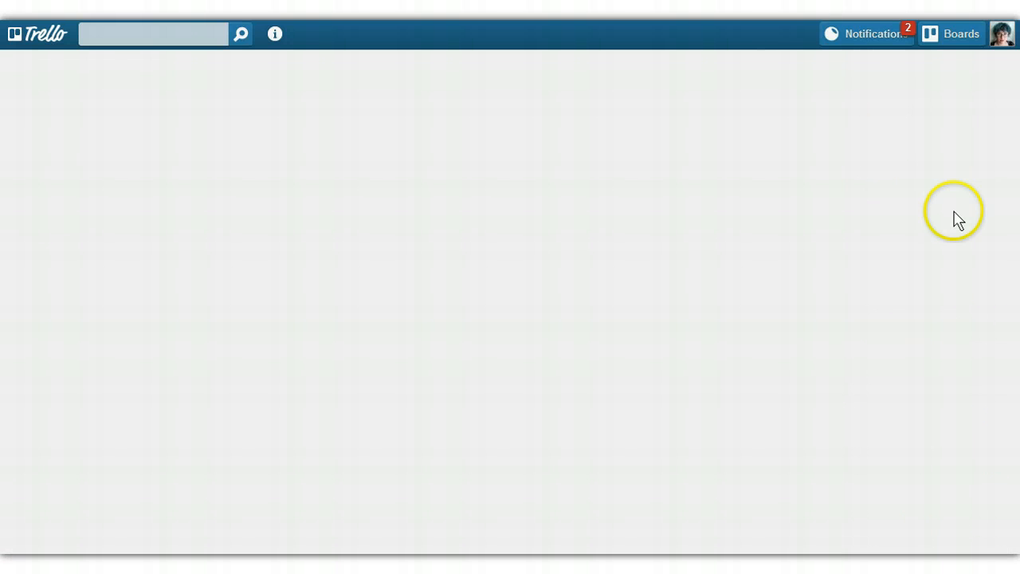
{"action": "mouse_move", "coordinate": [108, 261]}
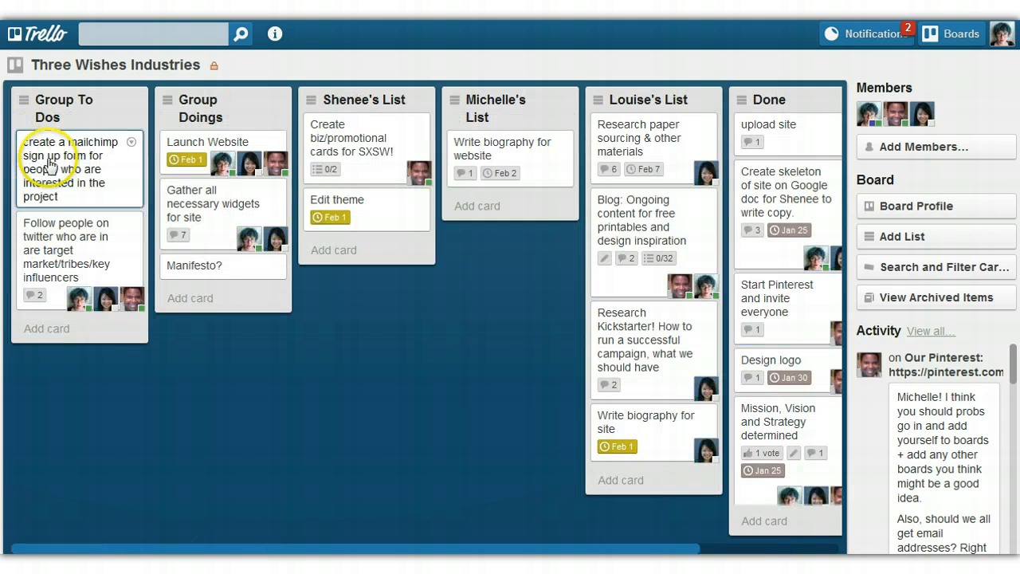
{"action": "mouse_move", "coordinate": [773, 195]}
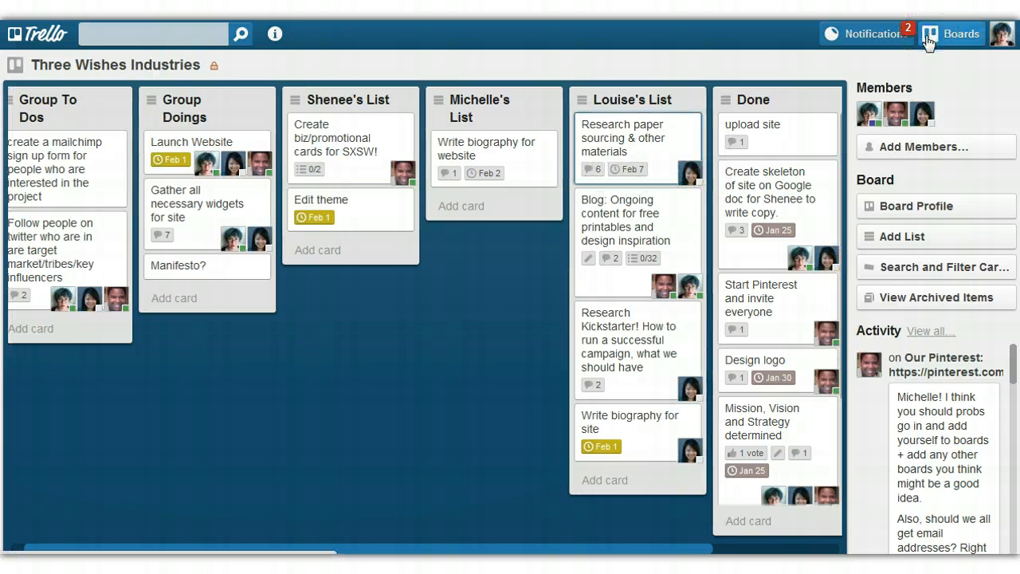
Return to the Various Projects board from the Boards menu
{"action": "left_click", "coordinate": [951, 34]}
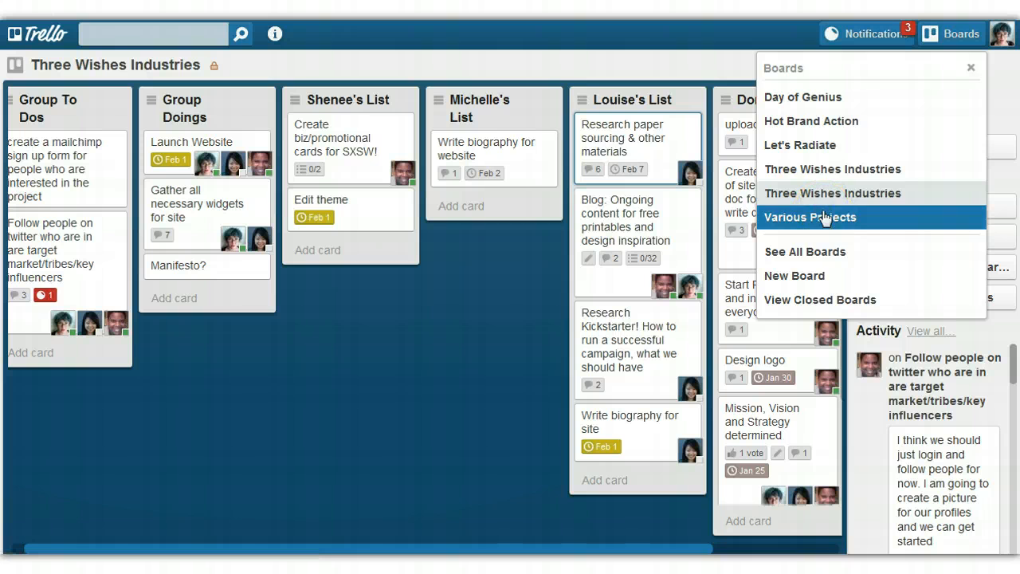
{"action": "left_click", "coordinate": [809, 217]}
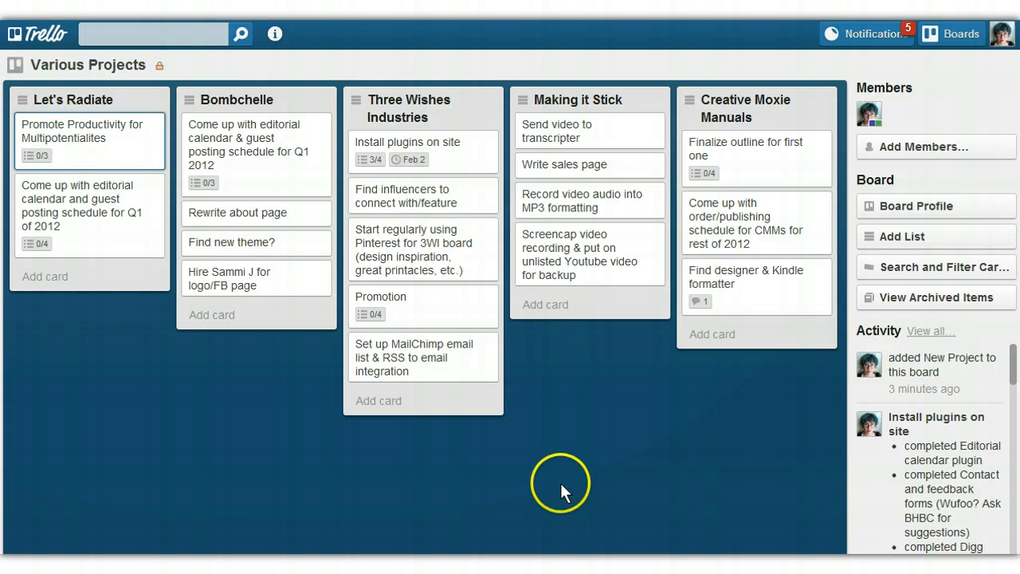
{"action": "mouse_move", "coordinate": [108, 558]}
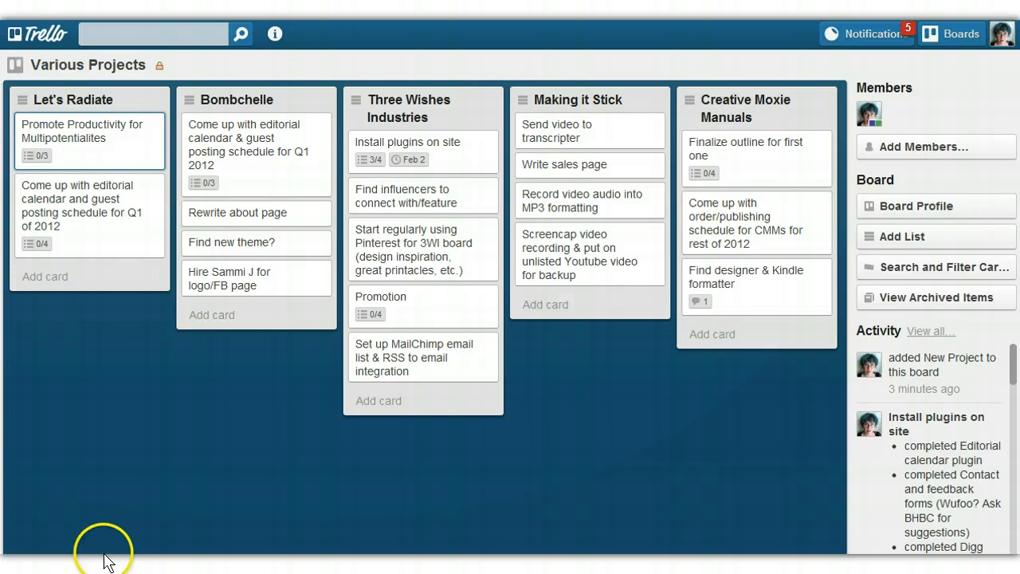